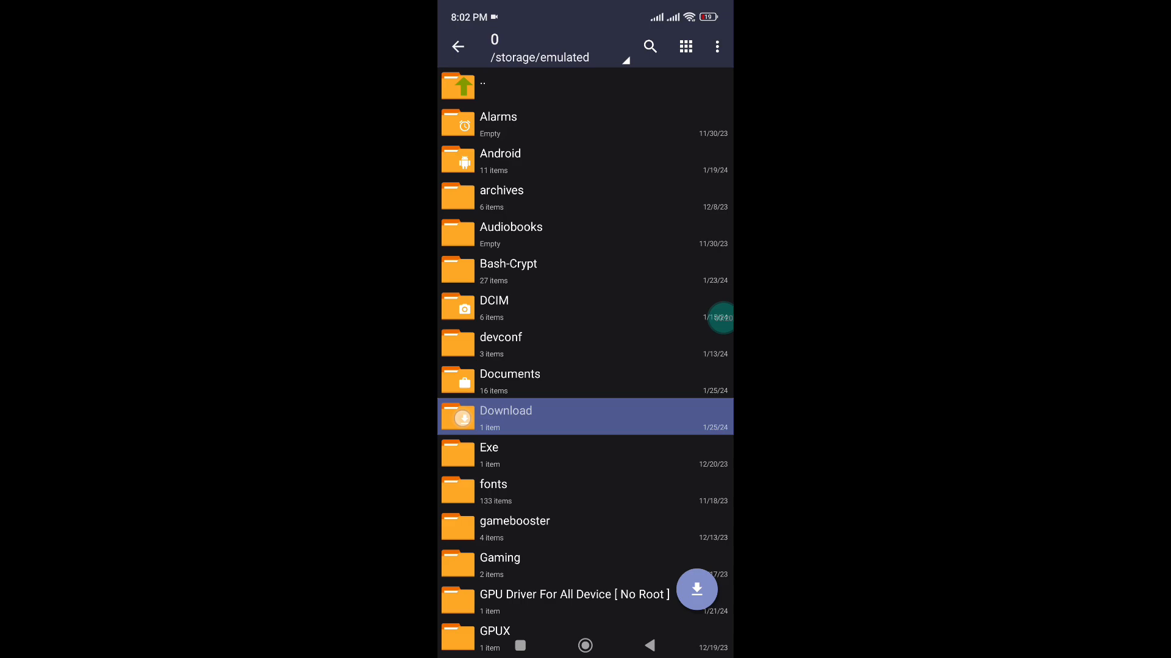
# - Extract the Cpu Performance + 120hz Refresh Rate zip inside the Download folder
pyautogui.click(684, 46)
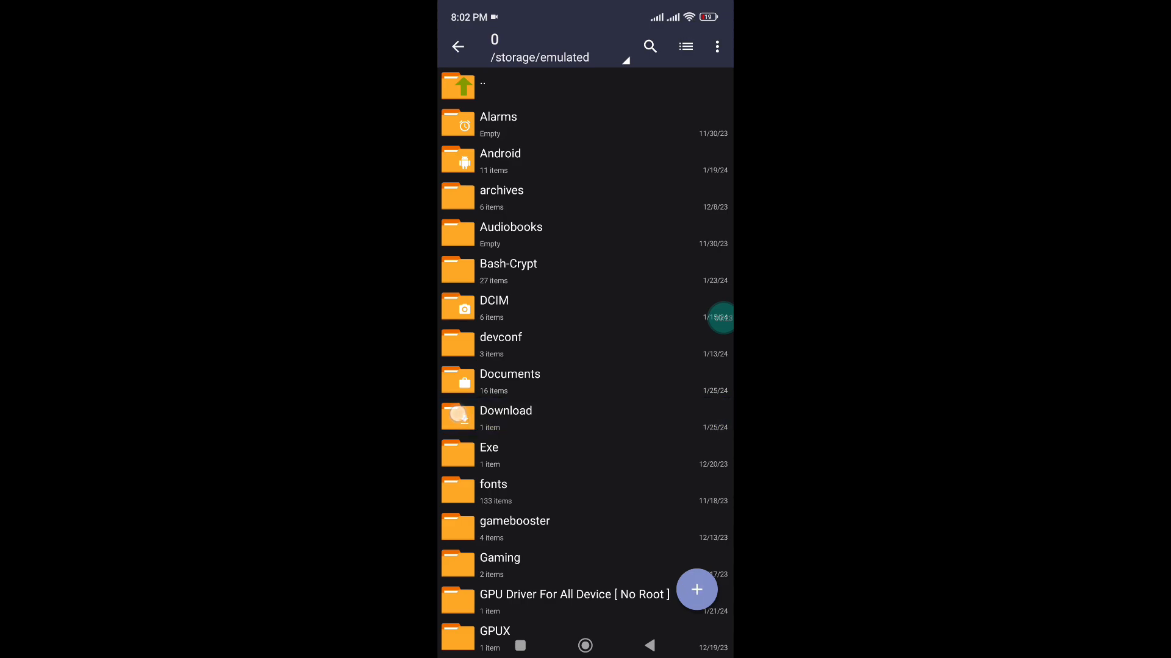
pyautogui.click(505, 417)
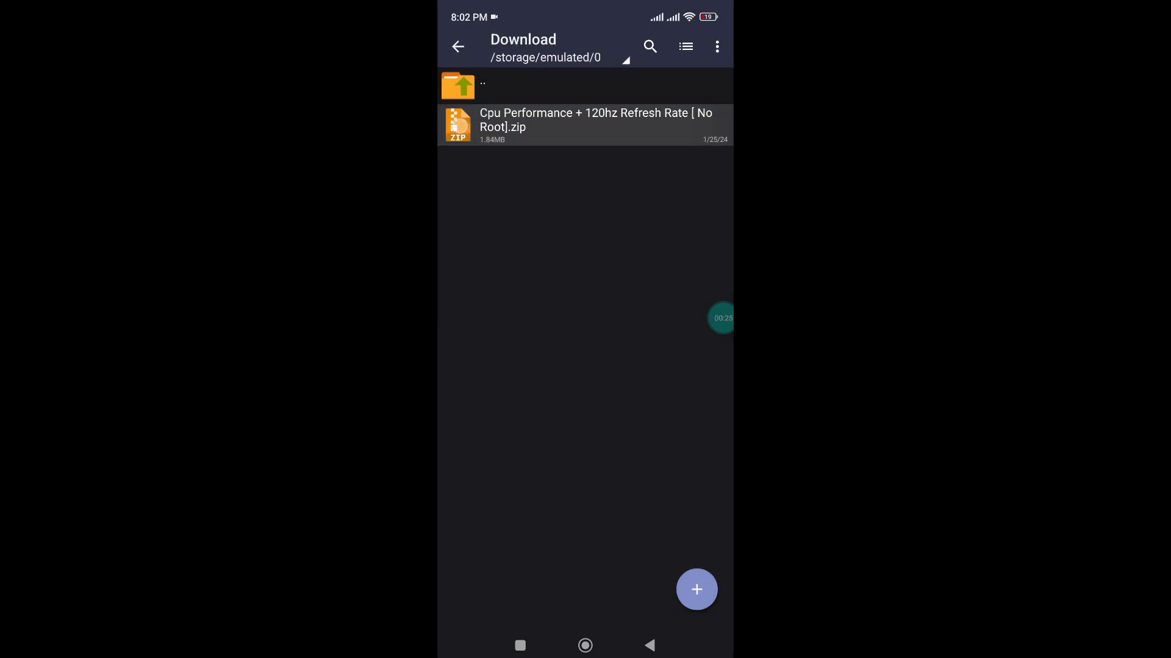
pyautogui.click(586, 124)
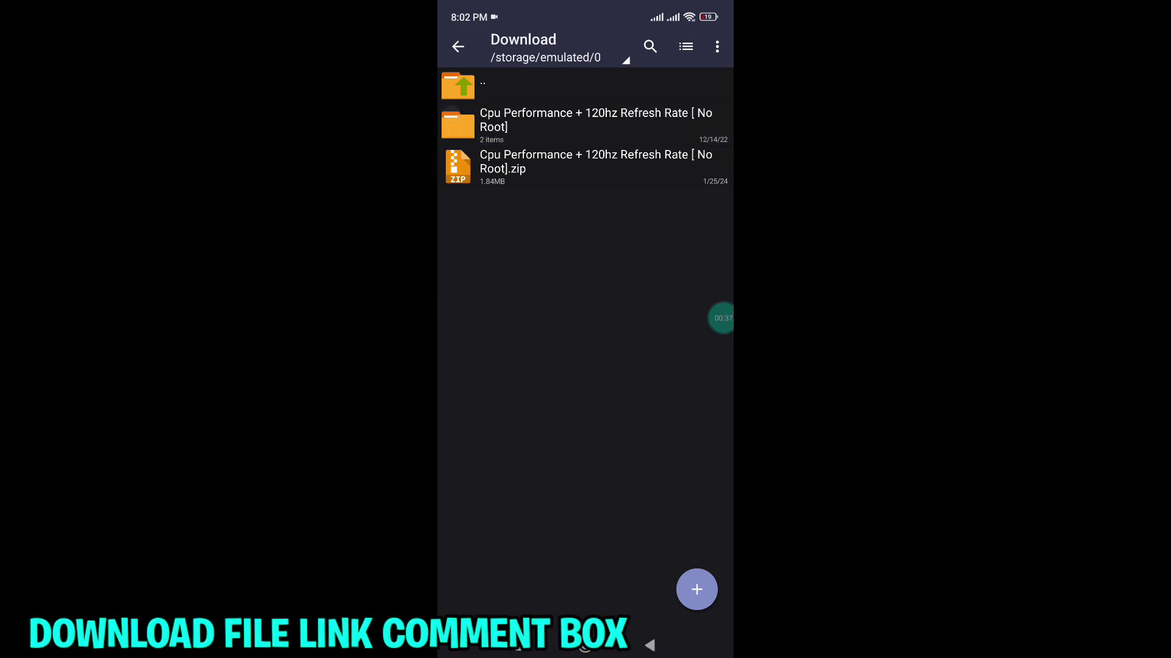
# - From the extracted folder, choose Install on com.android.cpu.performance.apk
pyautogui.click(595, 126)
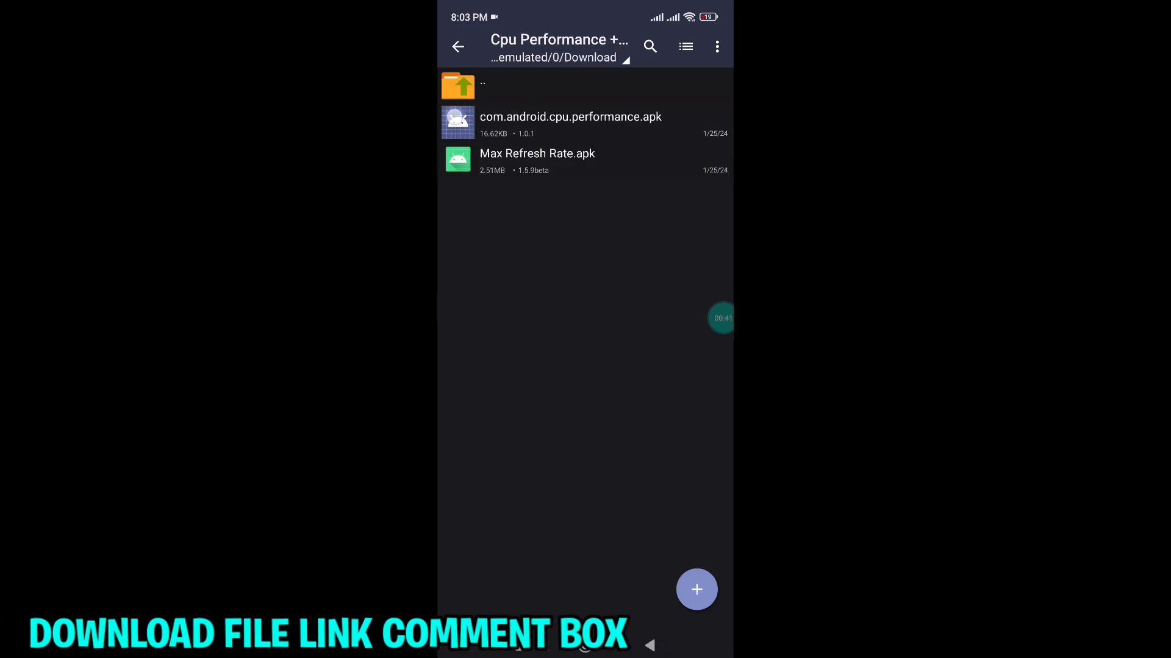
pyautogui.click(571, 122)
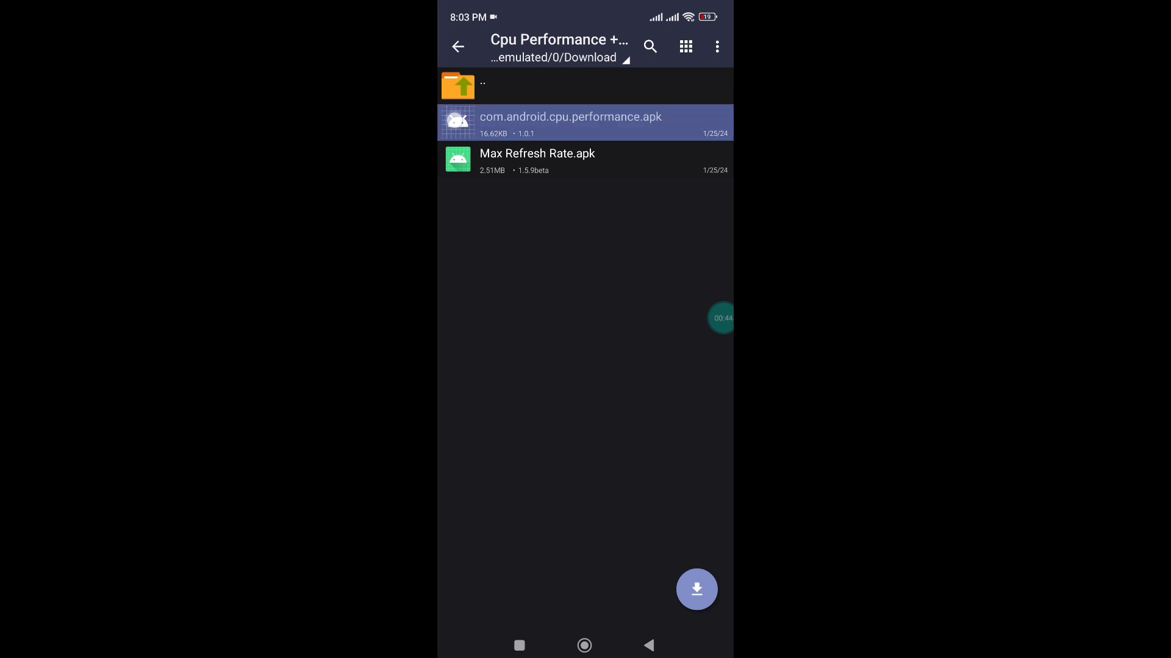
pyautogui.click(584, 161)
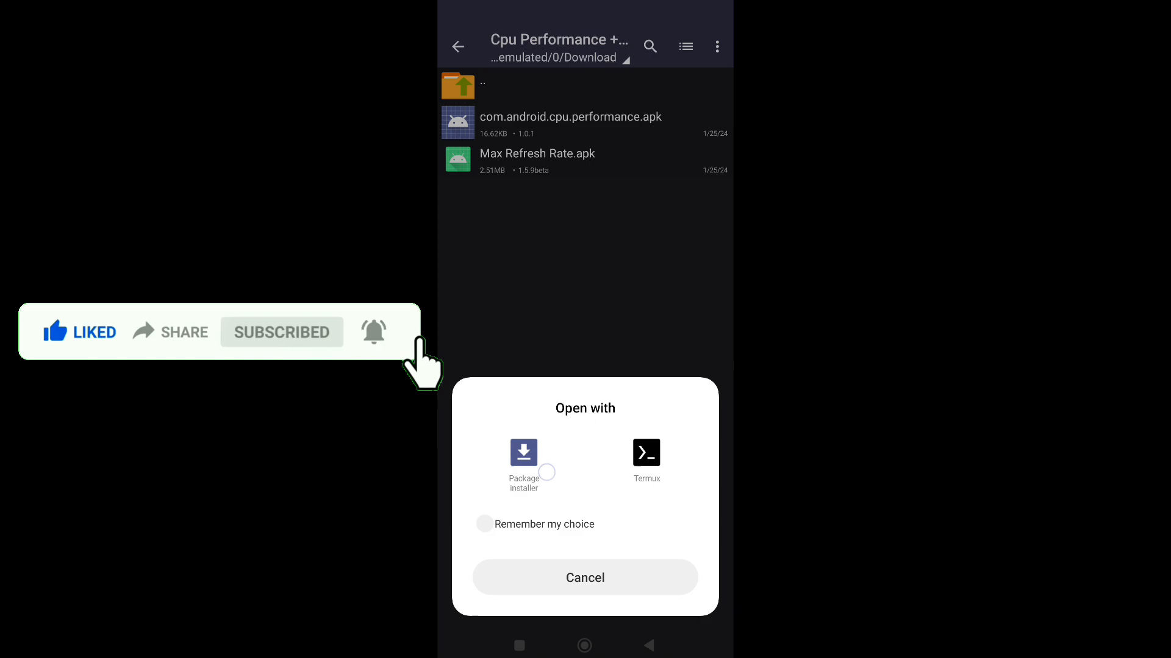
# - Install the CPU performance app via Package installer and finish with Done
pyautogui.click(523, 463)
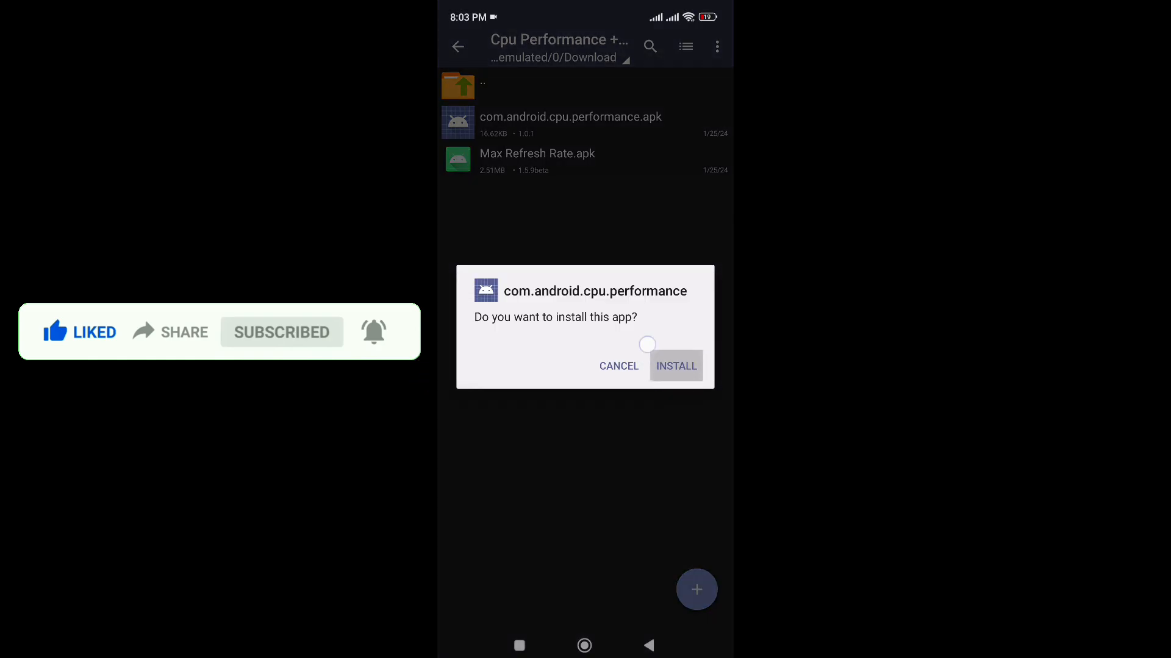
pyautogui.click(674, 366)
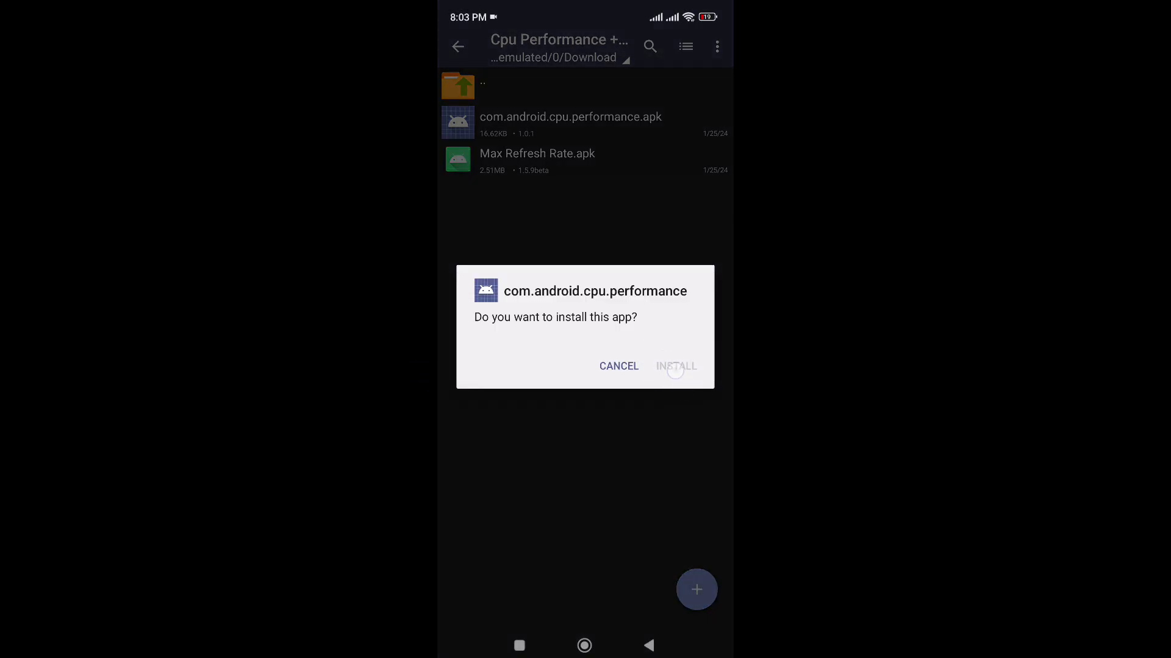
pyautogui.click(675, 366)
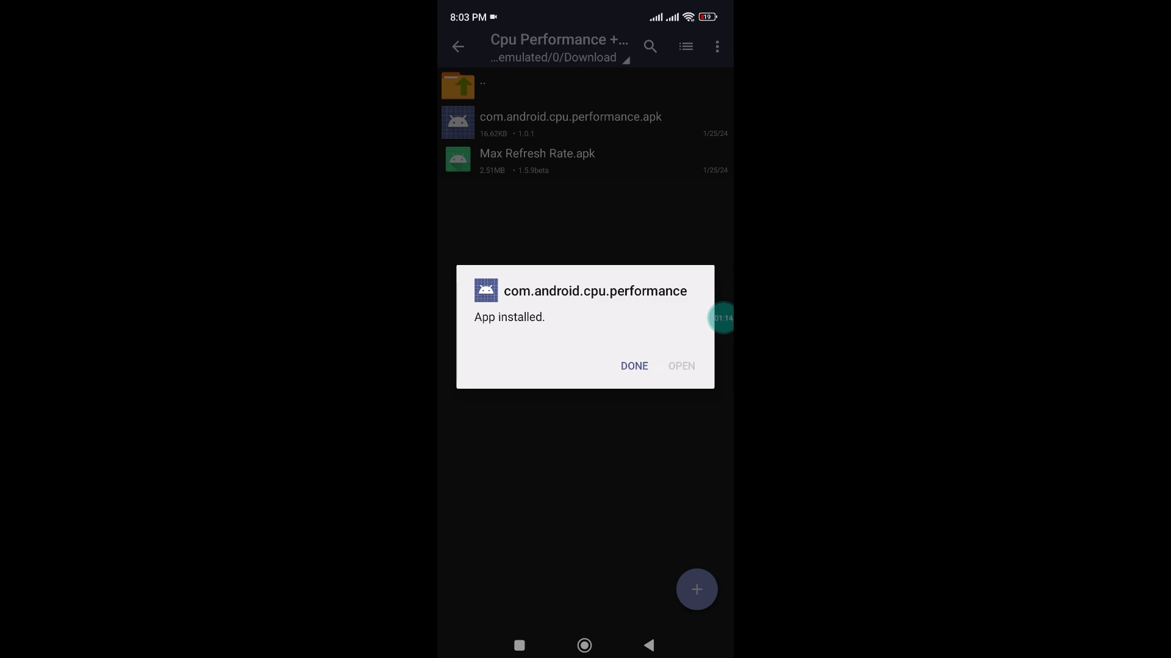
pyautogui.click(634, 366)
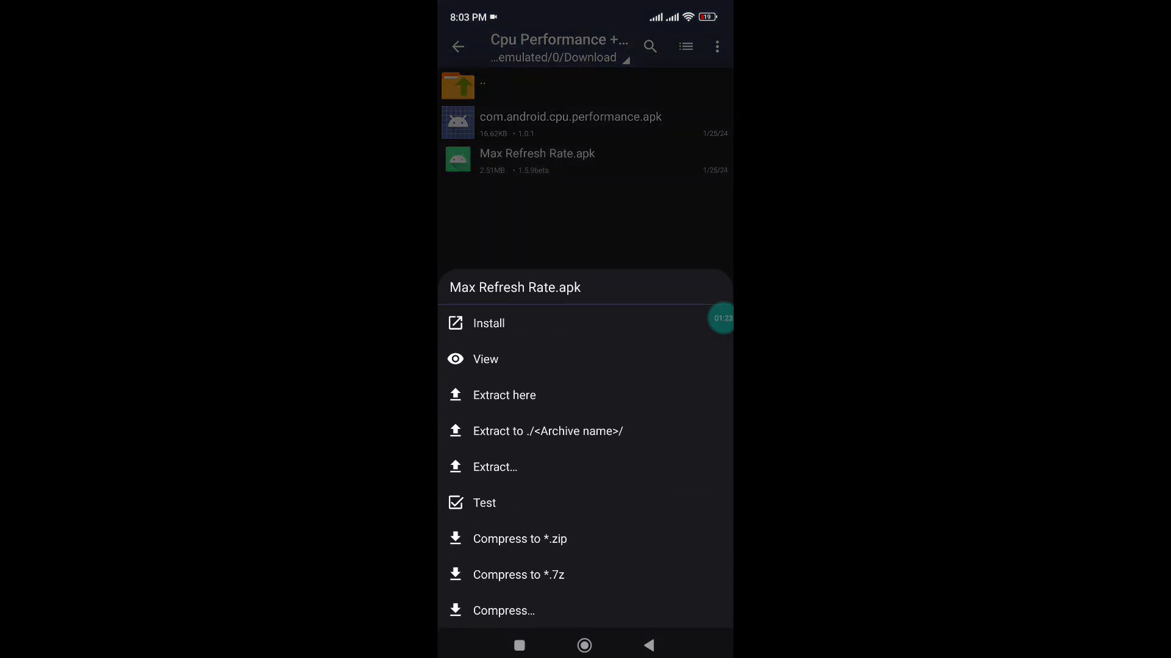
# - Choose Install on Max Refresh Rate.apk and hand it to Package installer
pyautogui.click(487, 323)
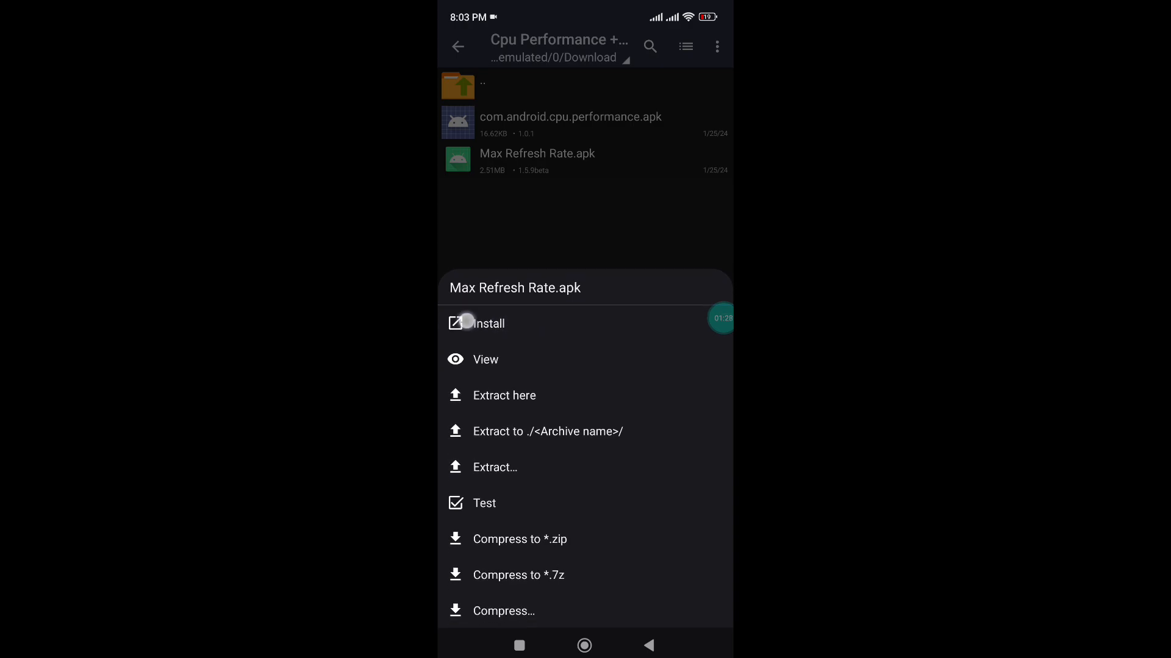
pyautogui.click(487, 323)
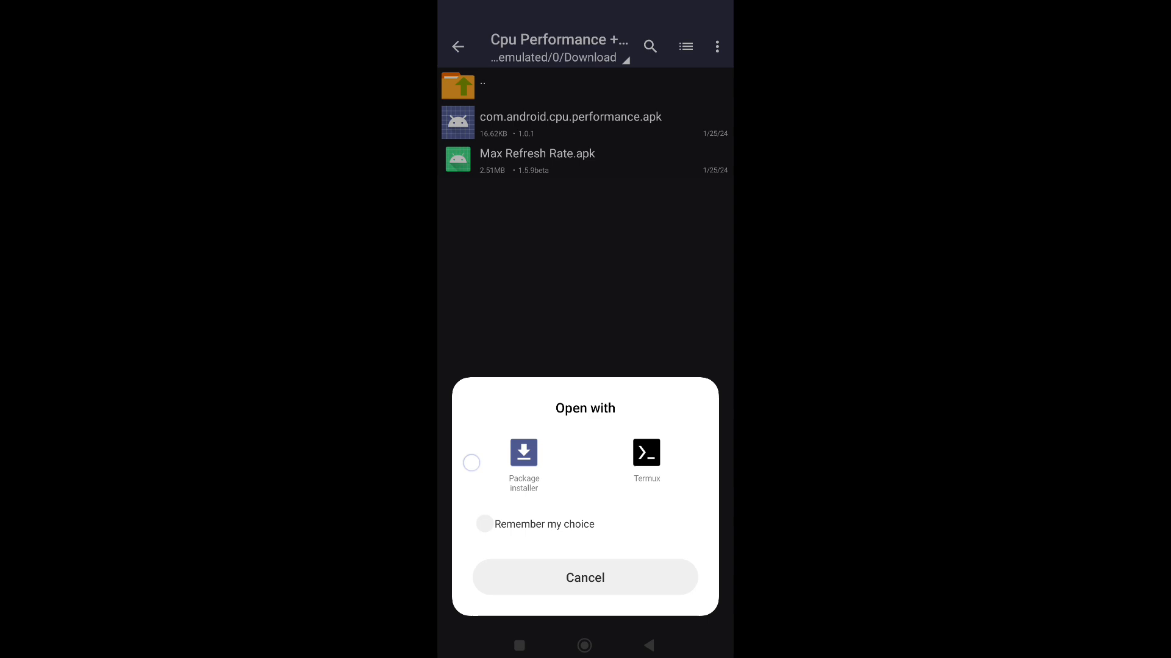
pyautogui.click(523, 454)
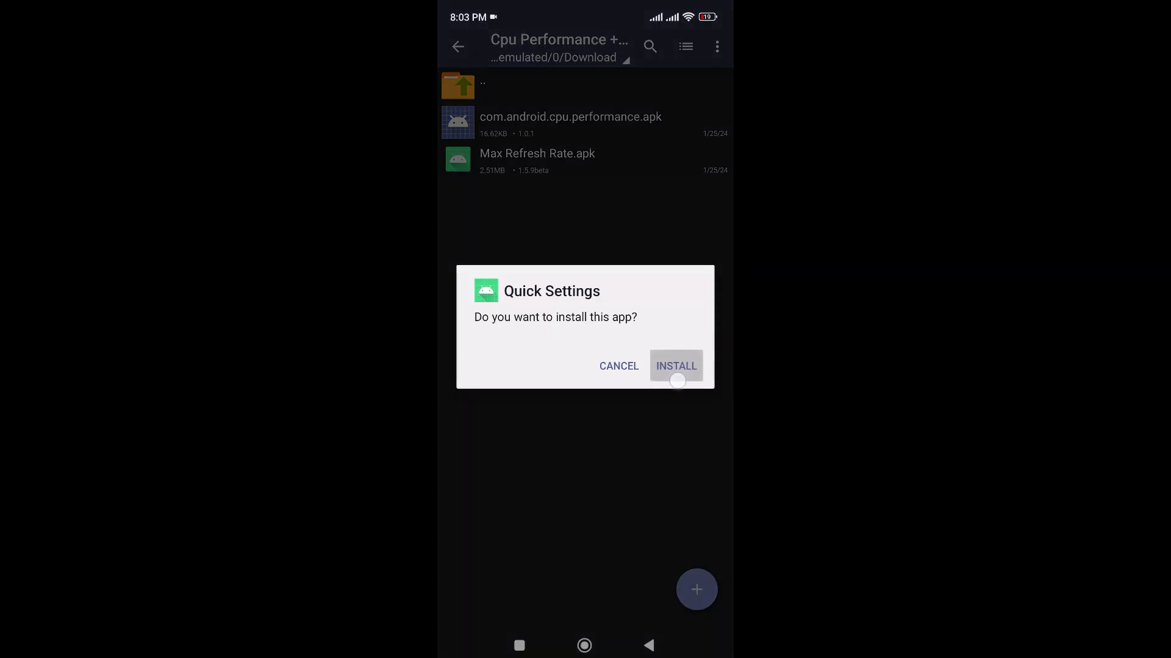
# - Install the Quick Settings app anyway past the Play Protect warning and finish
pyautogui.click(674, 365)
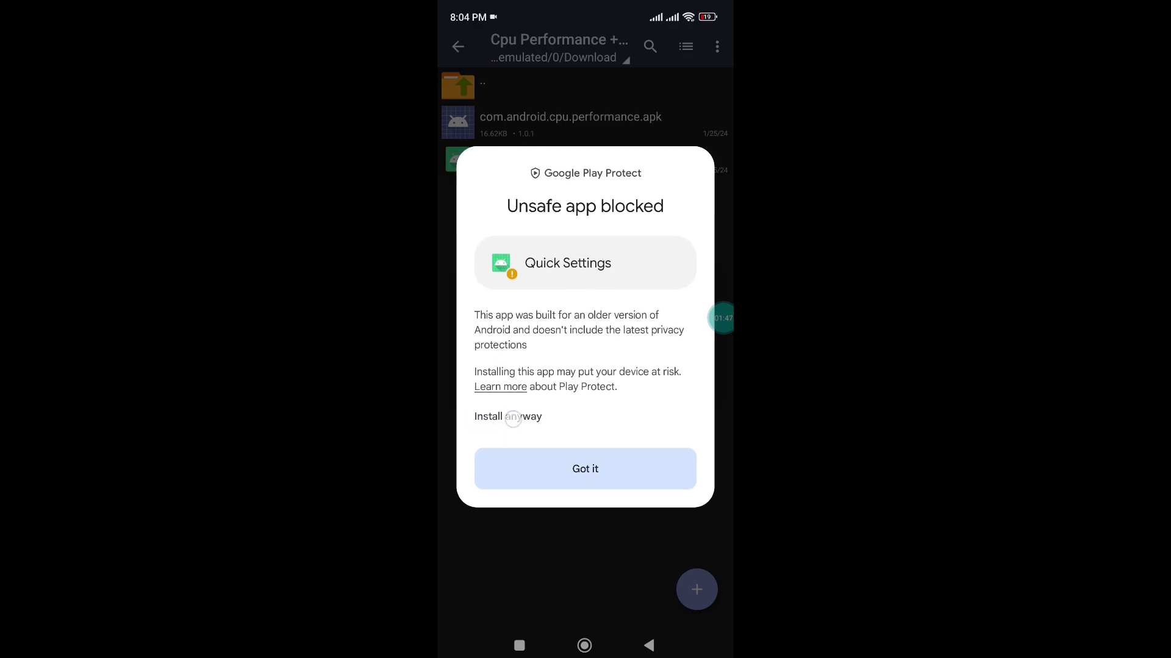
pyautogui.click(488, 417)
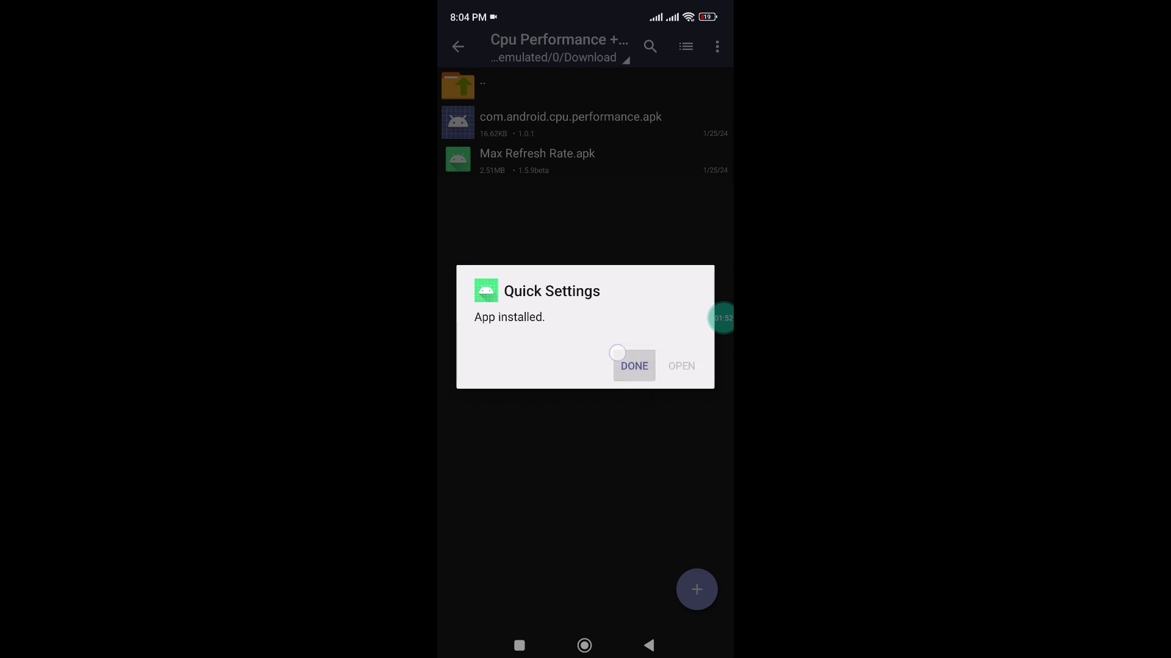
pyautogui.click(632, 366)
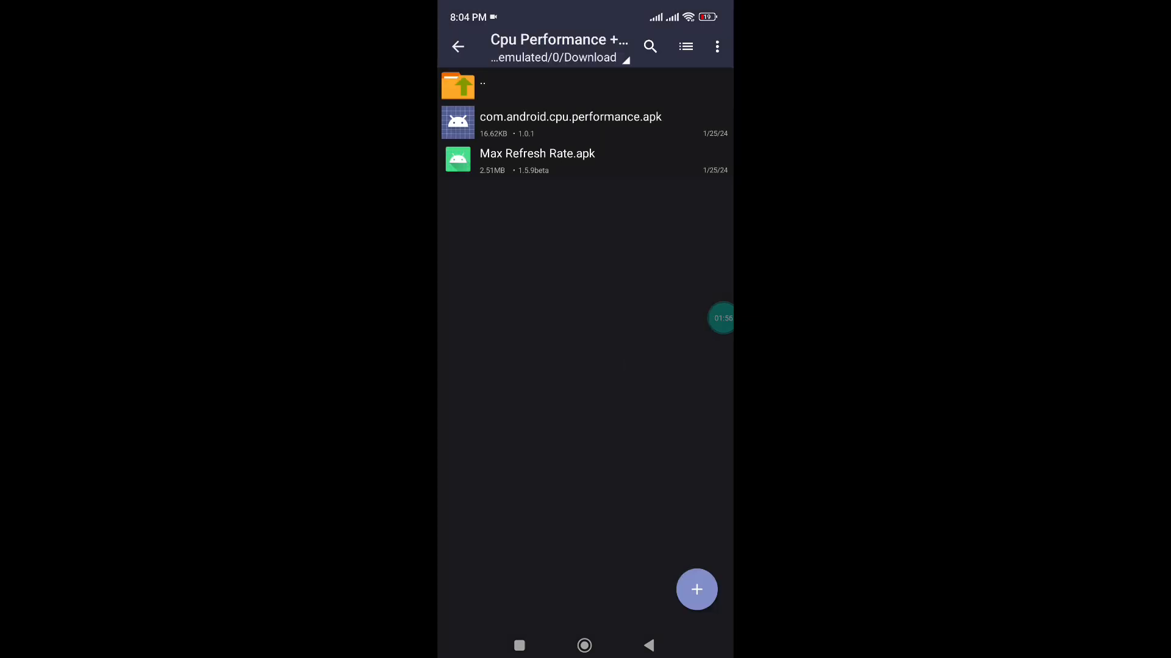
# - Reach page 2 of Control Center and enter the quick-settings toggle editor
pyautogui.scroll(-3)
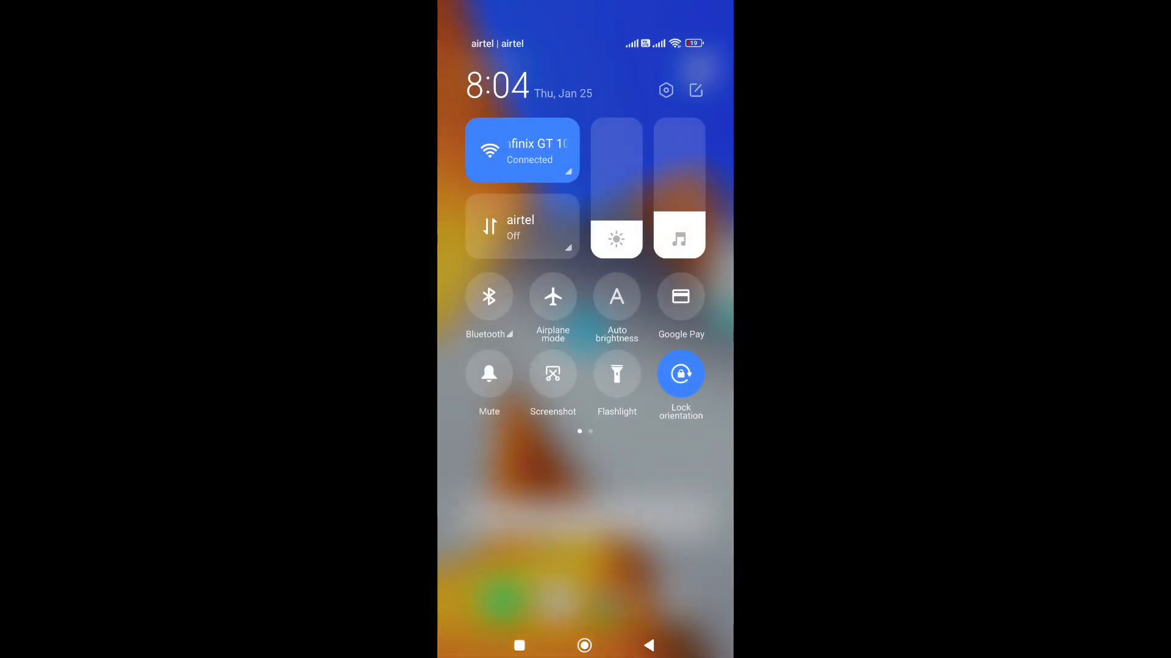
pyautogui.hscroll(-3)
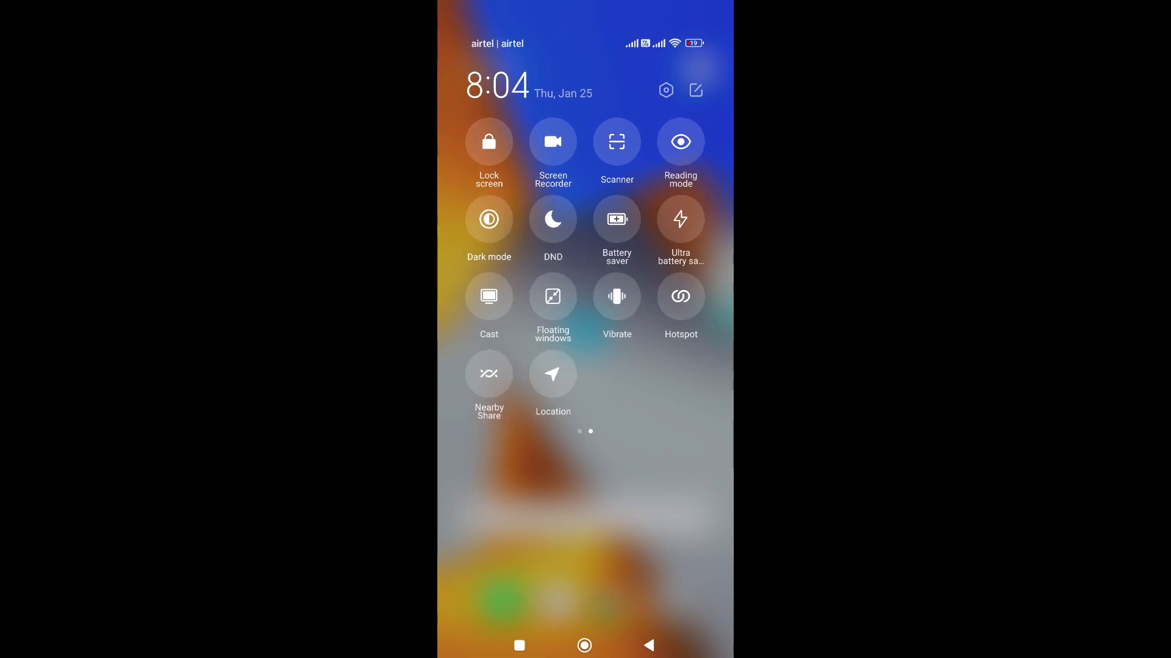
pyautogui.click(694, 89)
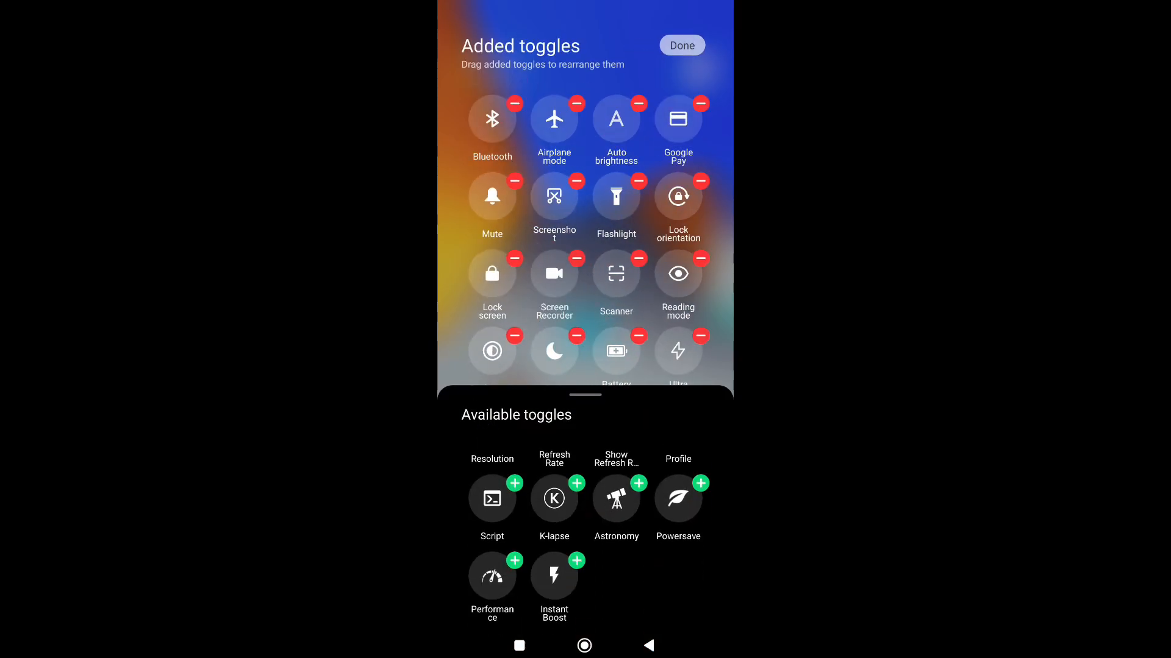
pyautogui.scroll(3)
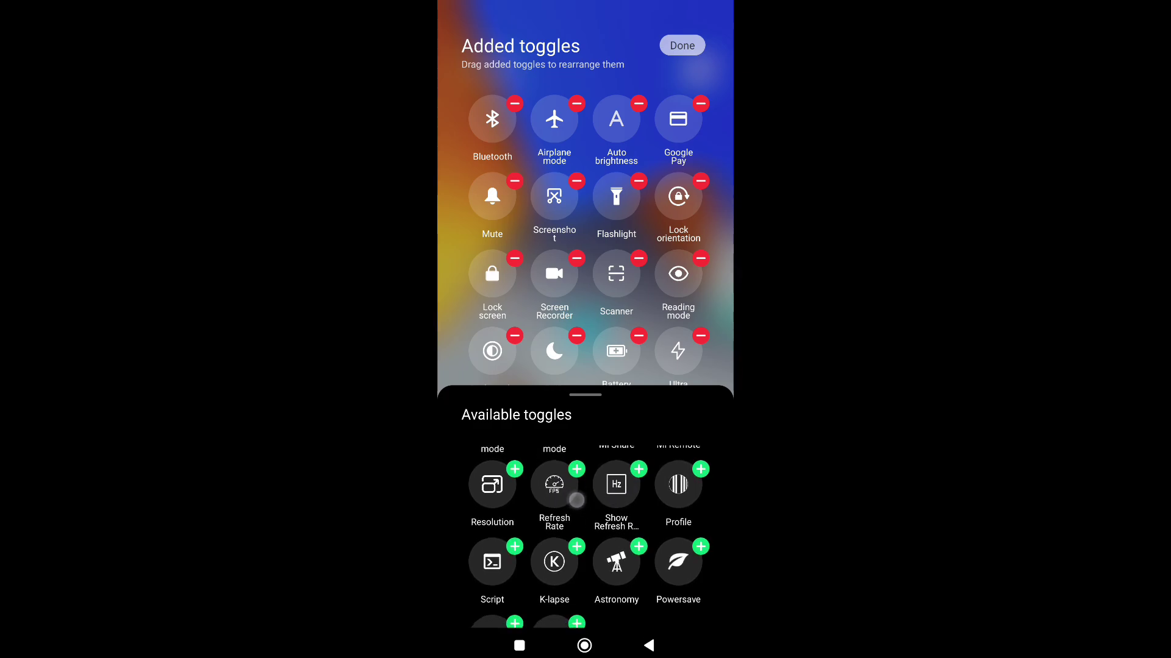
# - Add the Refresh Rate tile, allow Quick Settings notifications and leave the panel
pyautogui.click(680, 45)
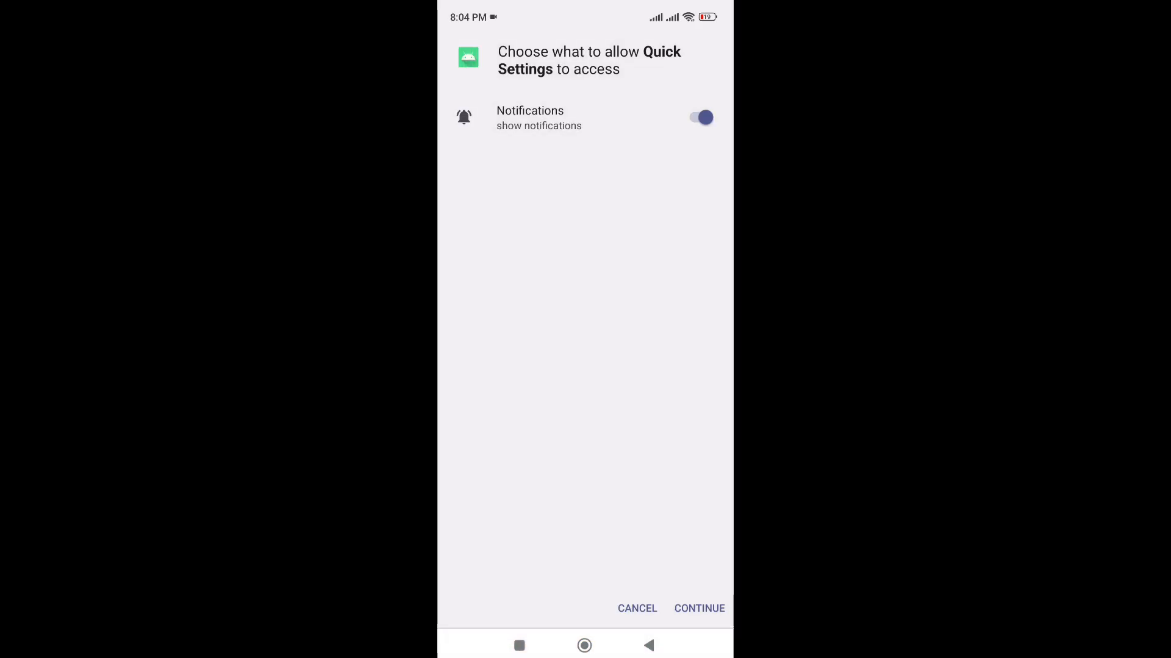
pyautogui.click(699, 609)
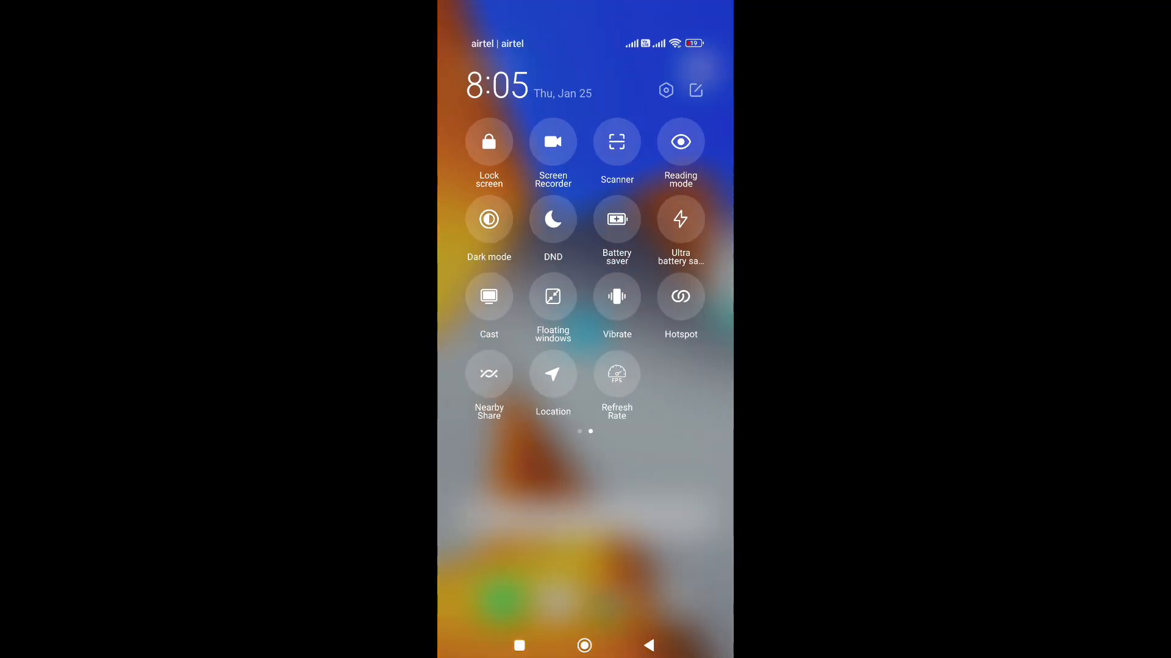
pyautogui.click(617, 373)
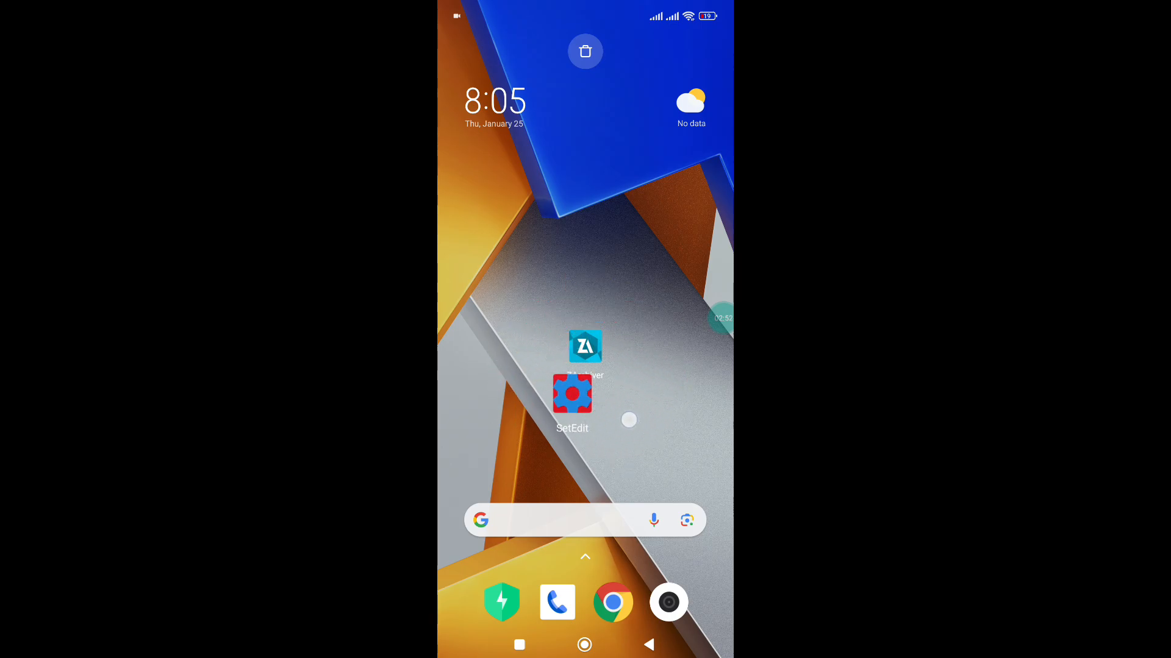
# - Launch SetEdit from the home screen
pyautogui.click(572, 394)
pyautogui.write('user_')
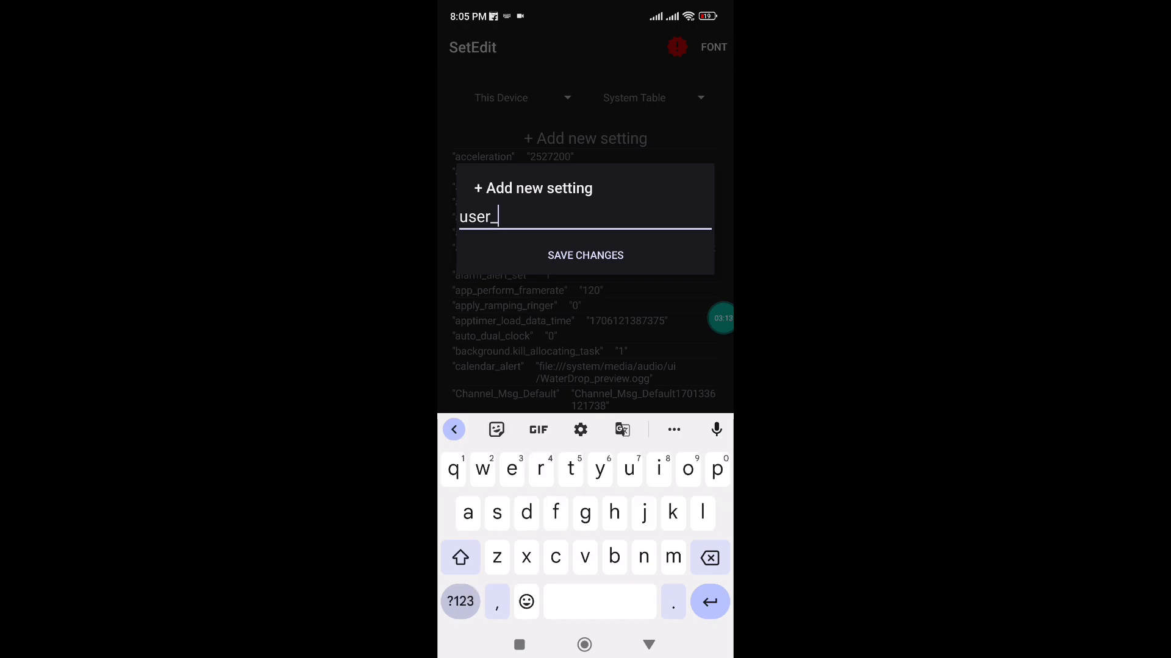
# - Enter the peak refresh-rate setting name in the System Table and save it
pyautogui.write('ref')
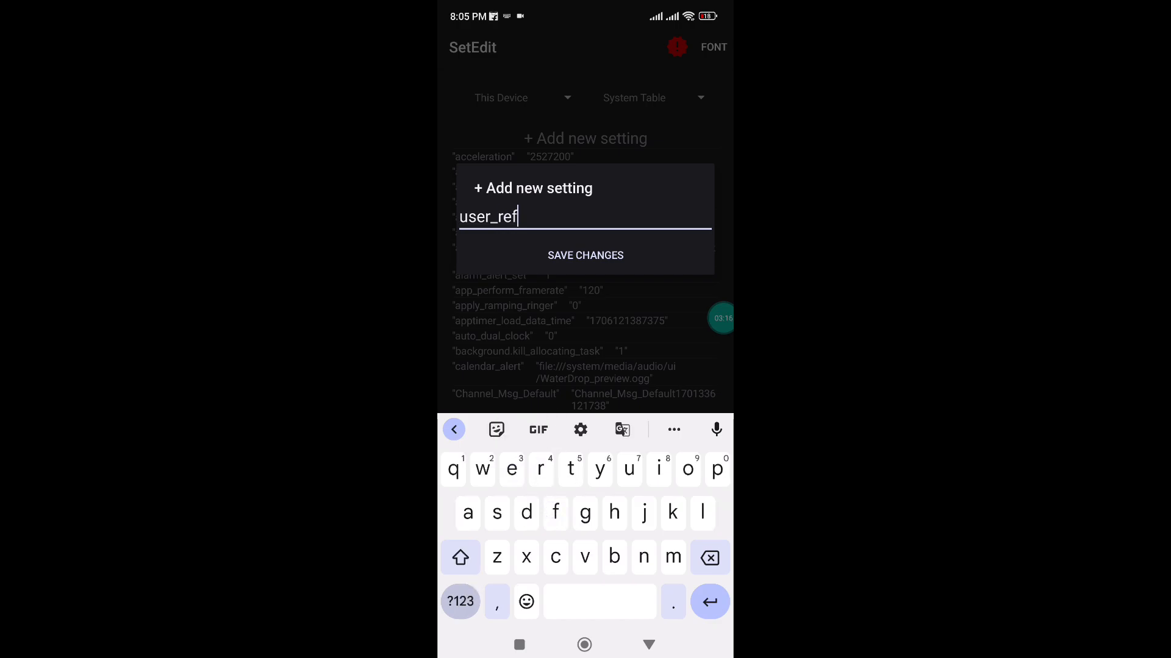
pyautogui.write('es')
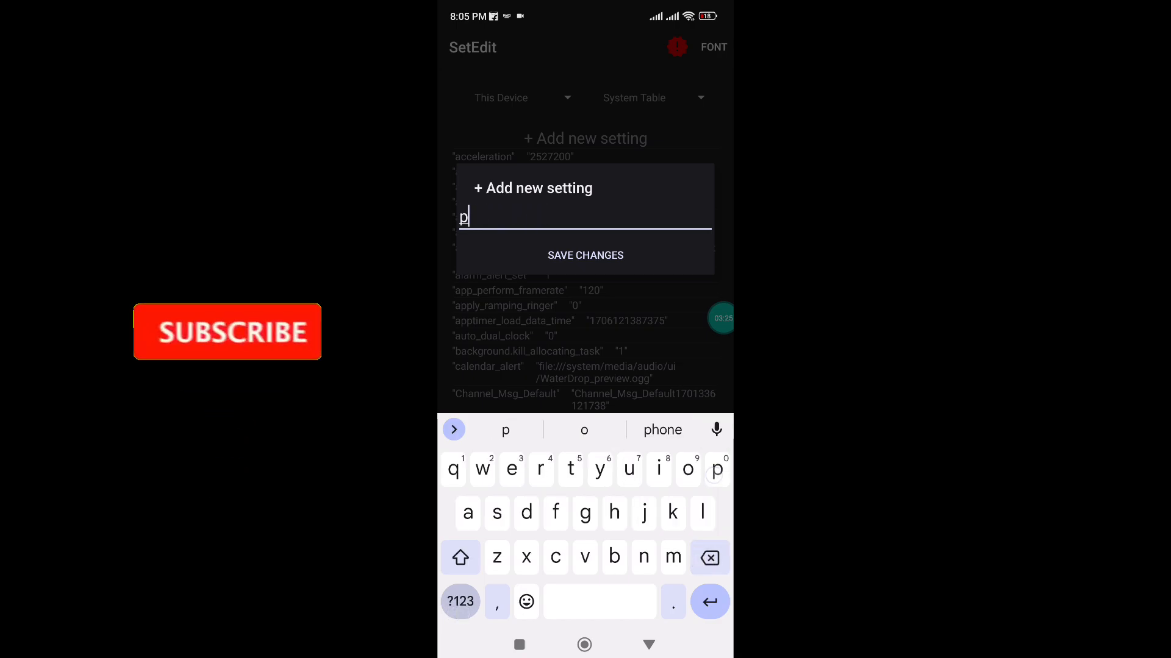
pyautogui.write('eak_r')
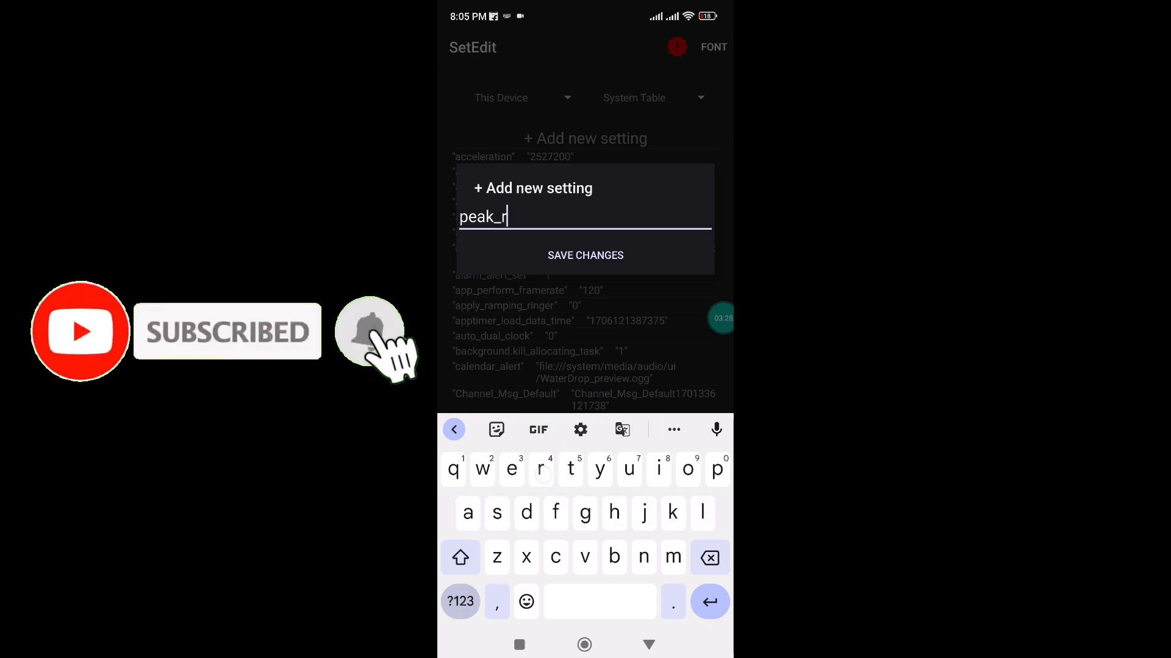
pyautogui.write('efresh ra')
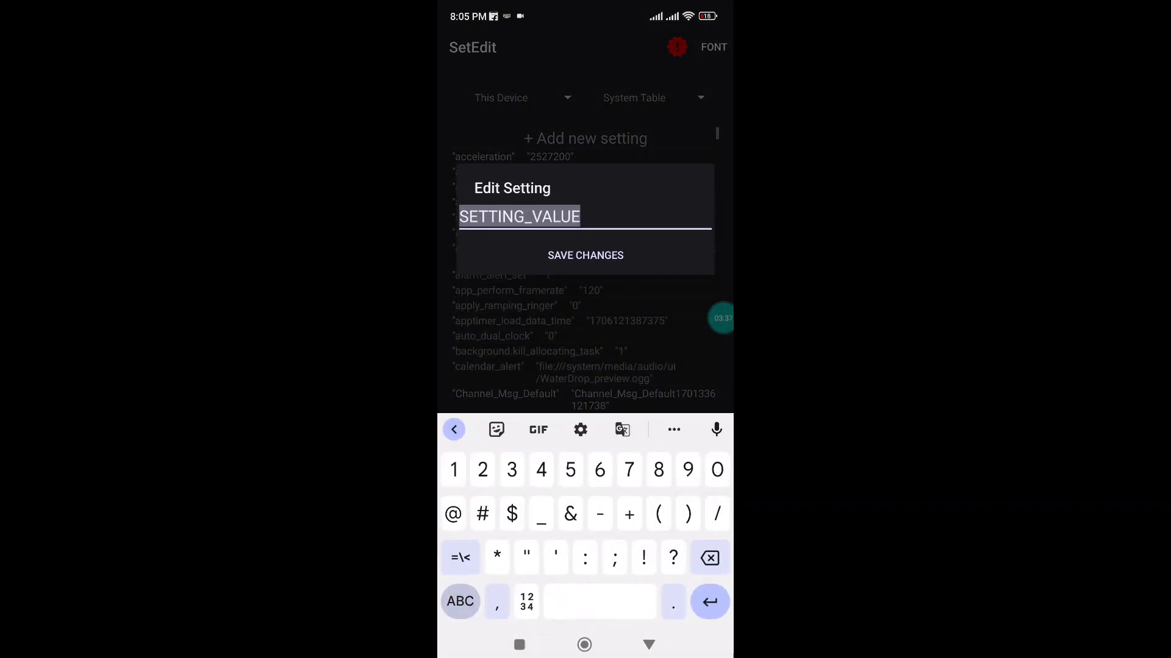
pyautogui.click(586, 138)
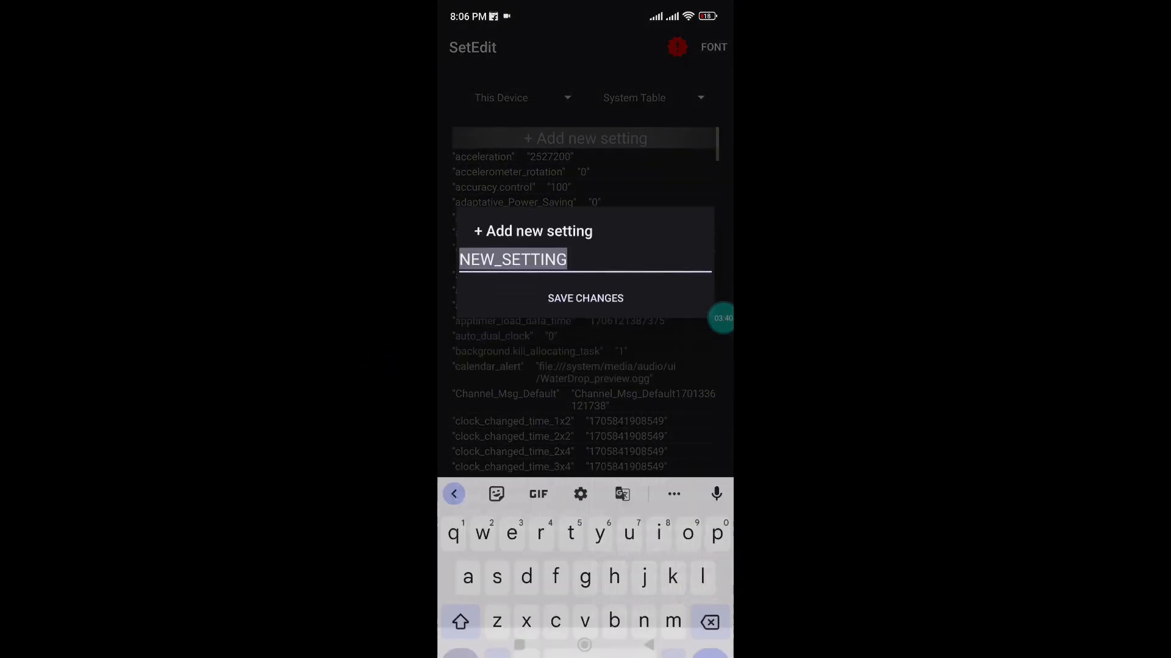
# - Start another setting named user_refresh_rate
pyautogui.write('user')
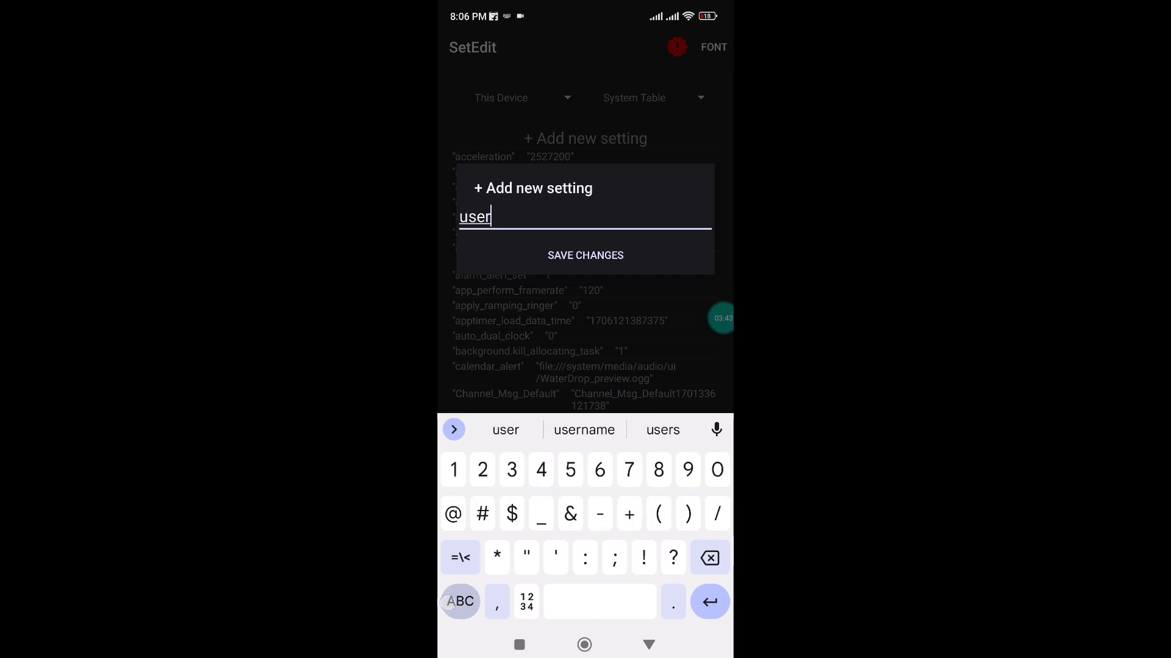
pyautogui.write('_ref')
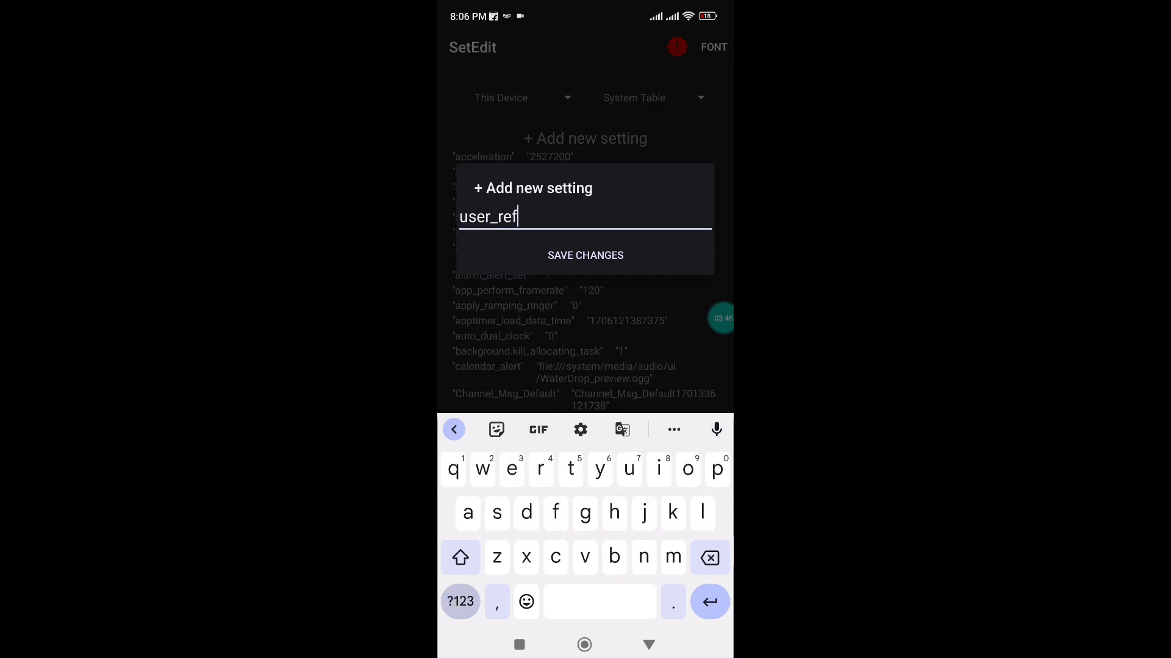
pyautogui.write('es')
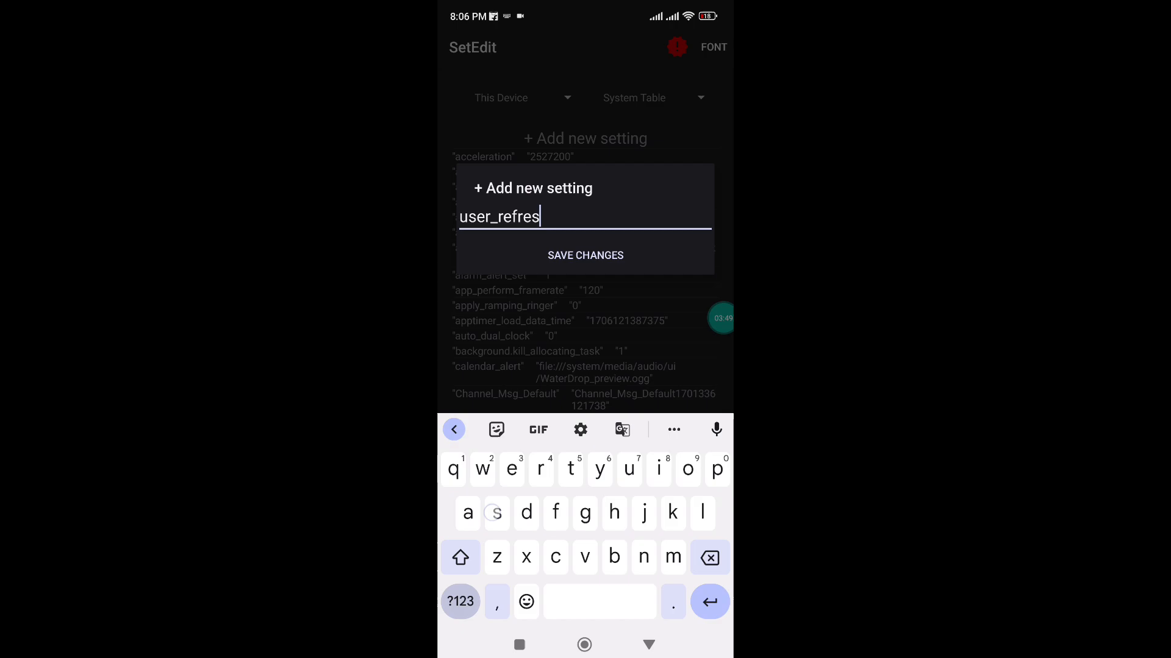
pyautogui.write('h_rat')
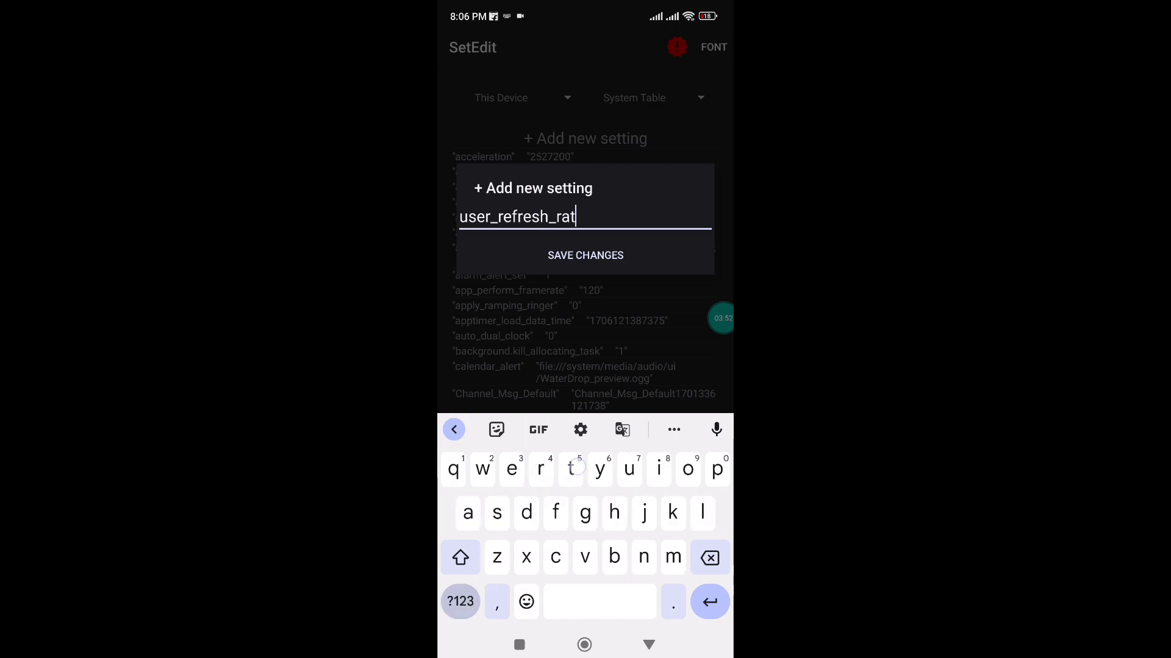